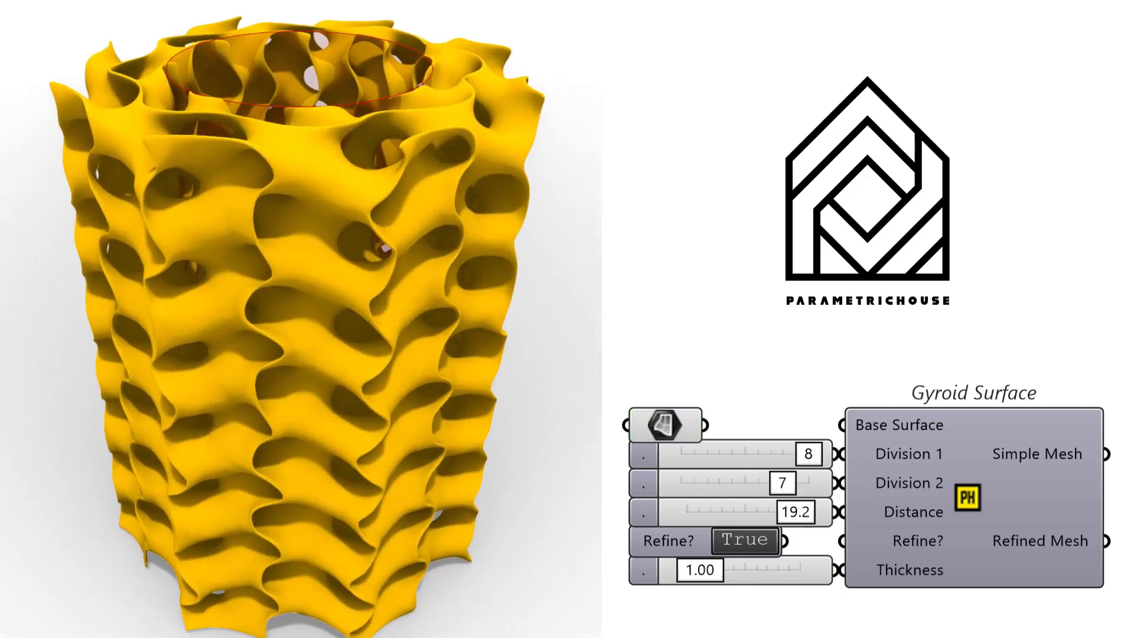
Step: Set the cylinder gyroid's Refine? toggle to False
left_click(744, 541)
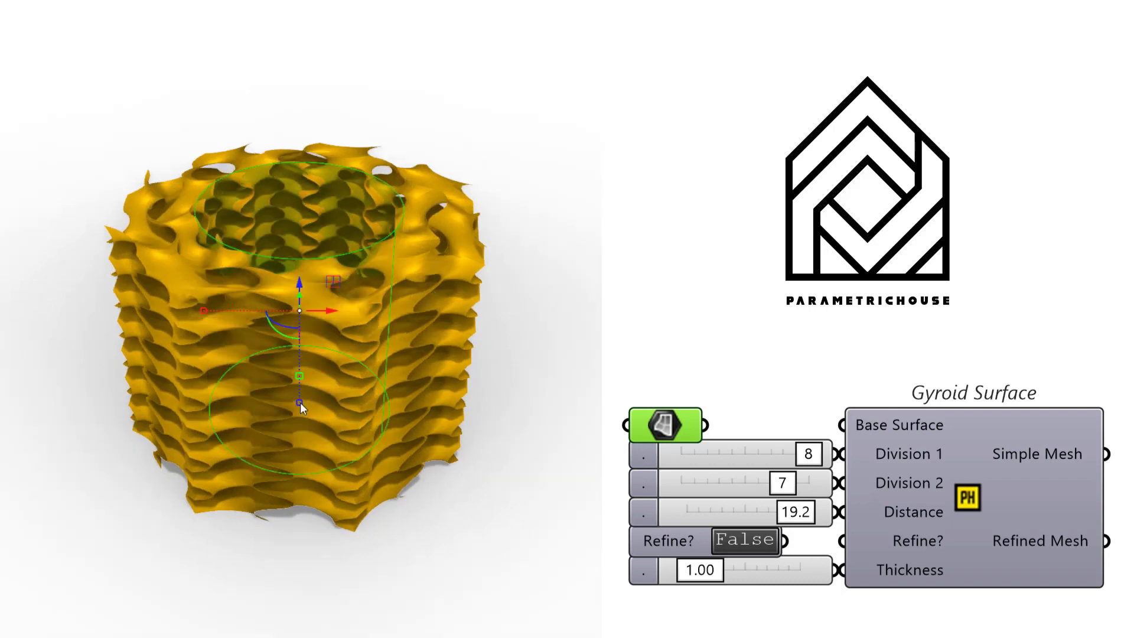
left_click_drag(766, 482, 738, 482)
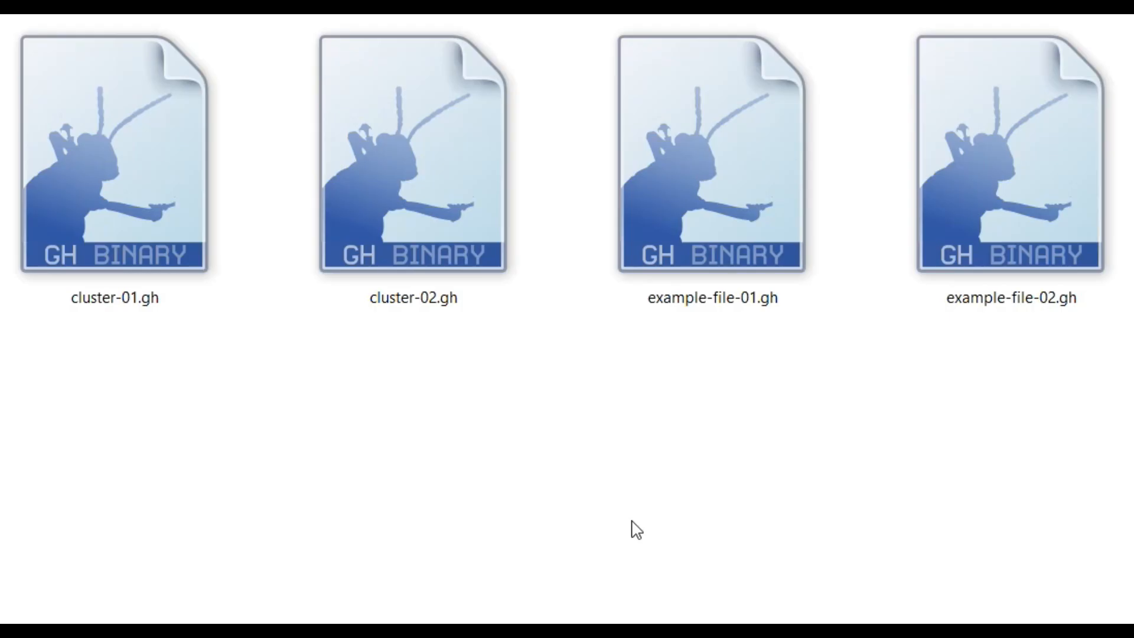
left_click(114, 159)
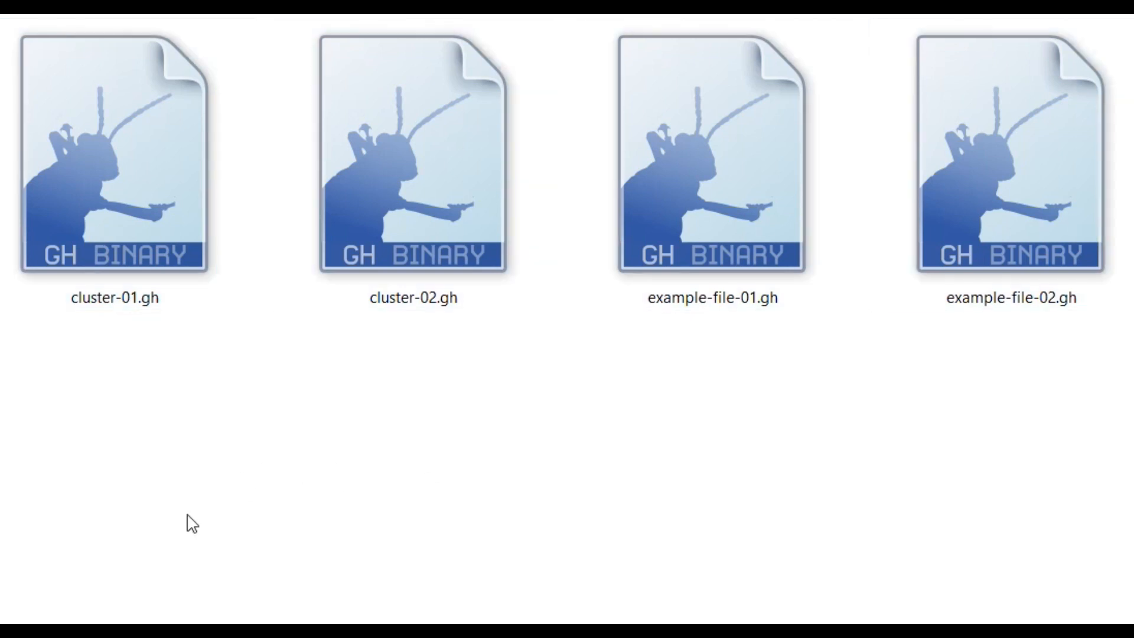
left_click(413, 155)
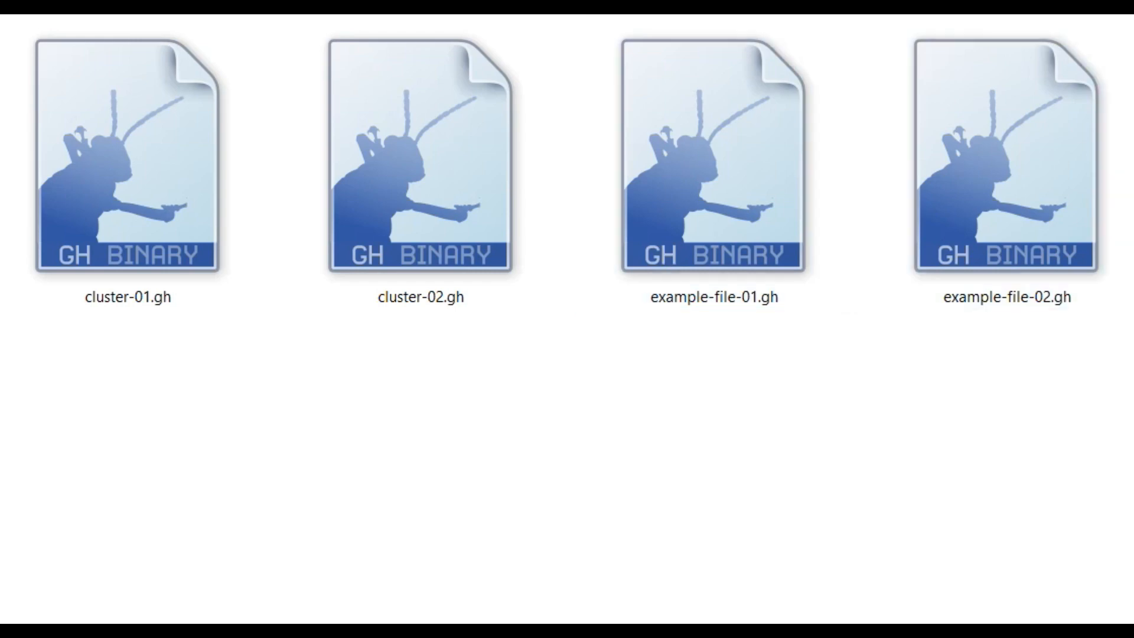
Step: Open cluster-01.gh, zoom in on the Gyroid 2 Surface cluster and orbit the mesh lower
double_click(128, 160)
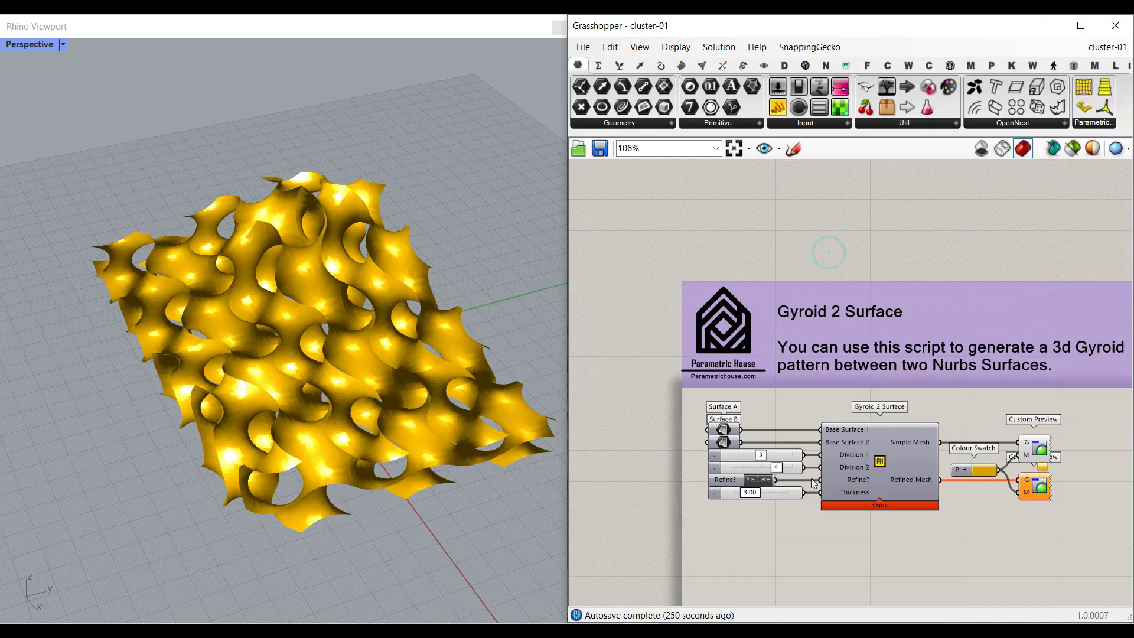
scroll("down", 3)
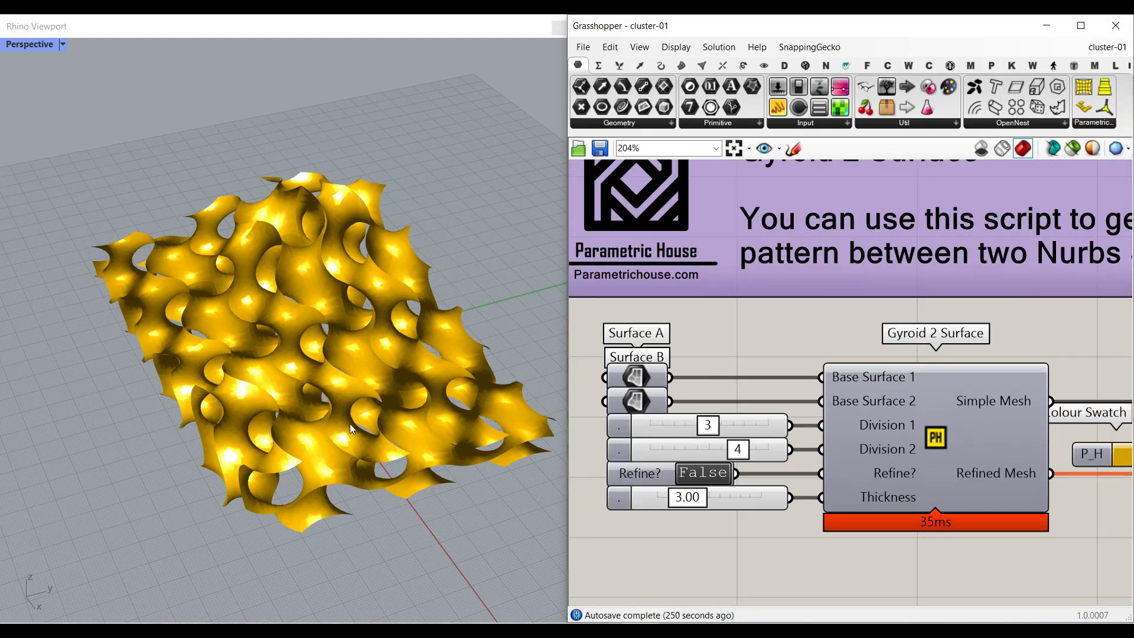
left_click_drag(351, 428, 315, 395)
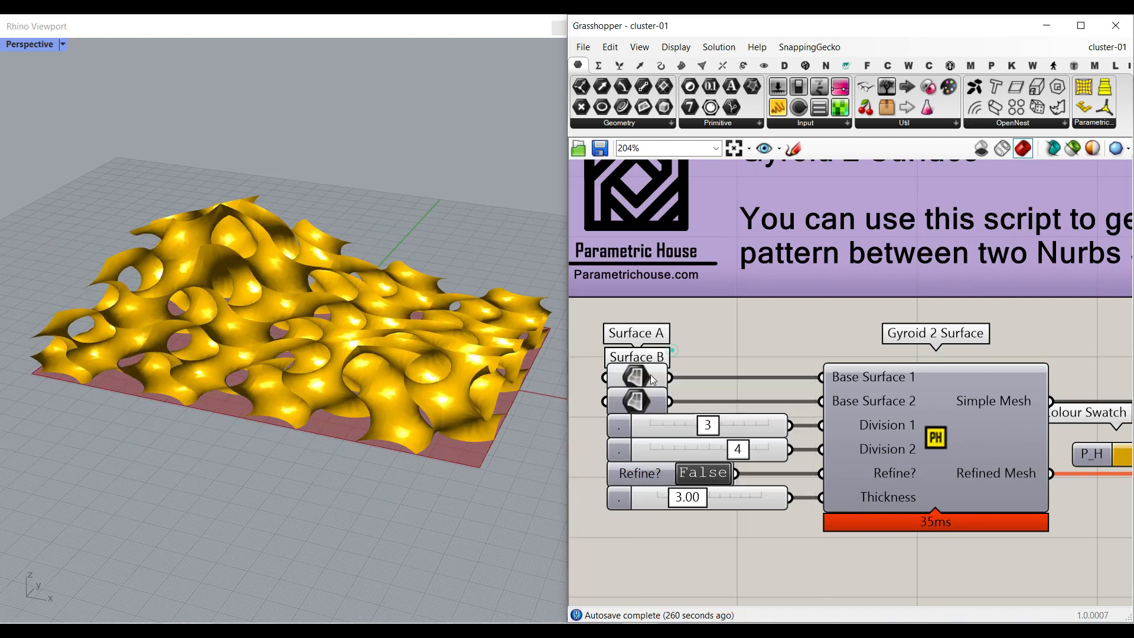
left_click(635, 402)
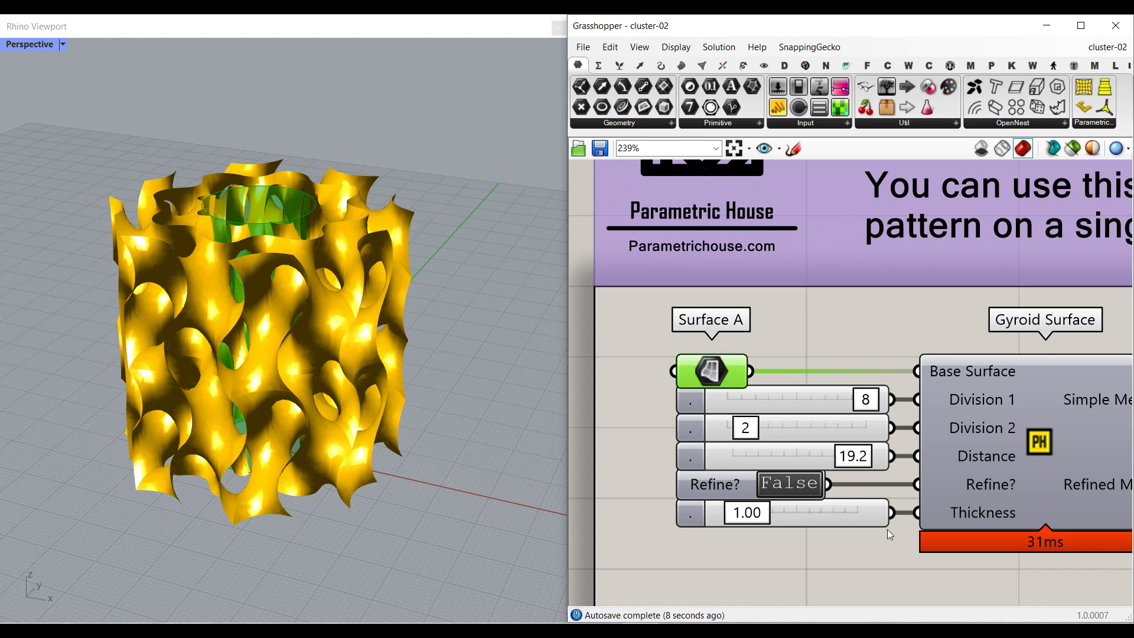
mouse_move(772, 538)
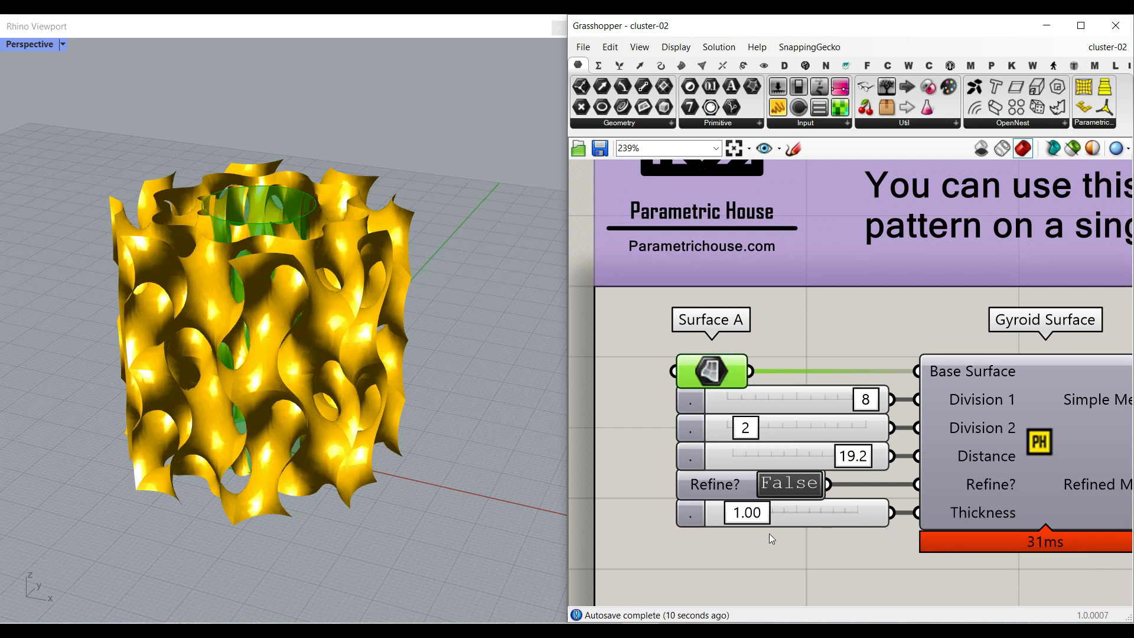
Step: Show the cluster-02 Gyroid Surface cluster connected to Surface A
left_click_drag(824, 455, 756, 456)
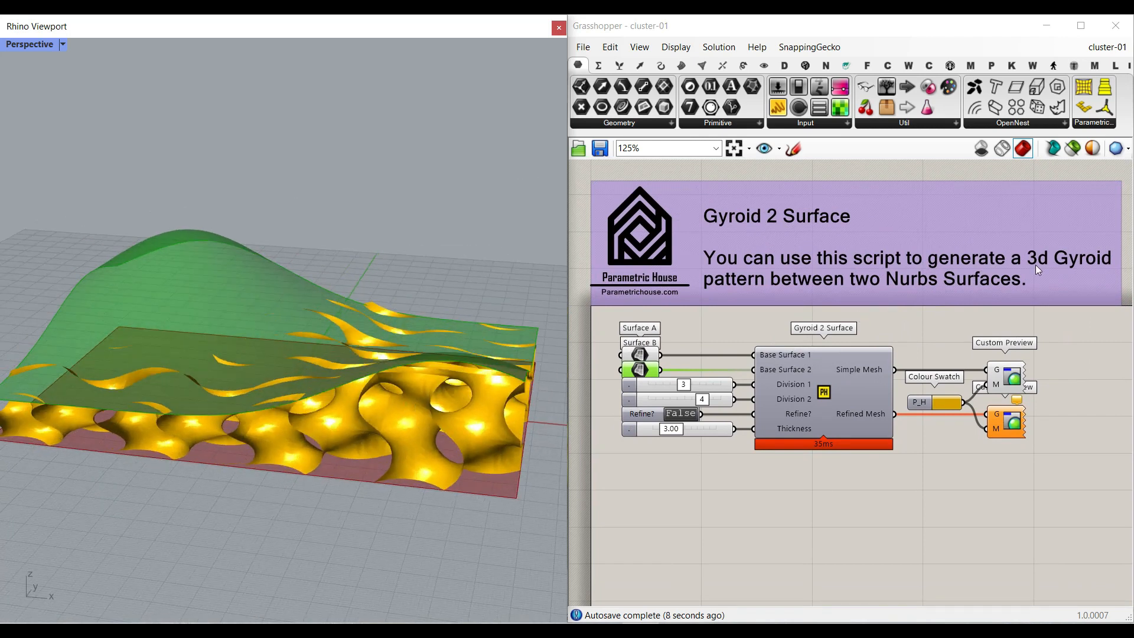
mouse_move(969, 289)
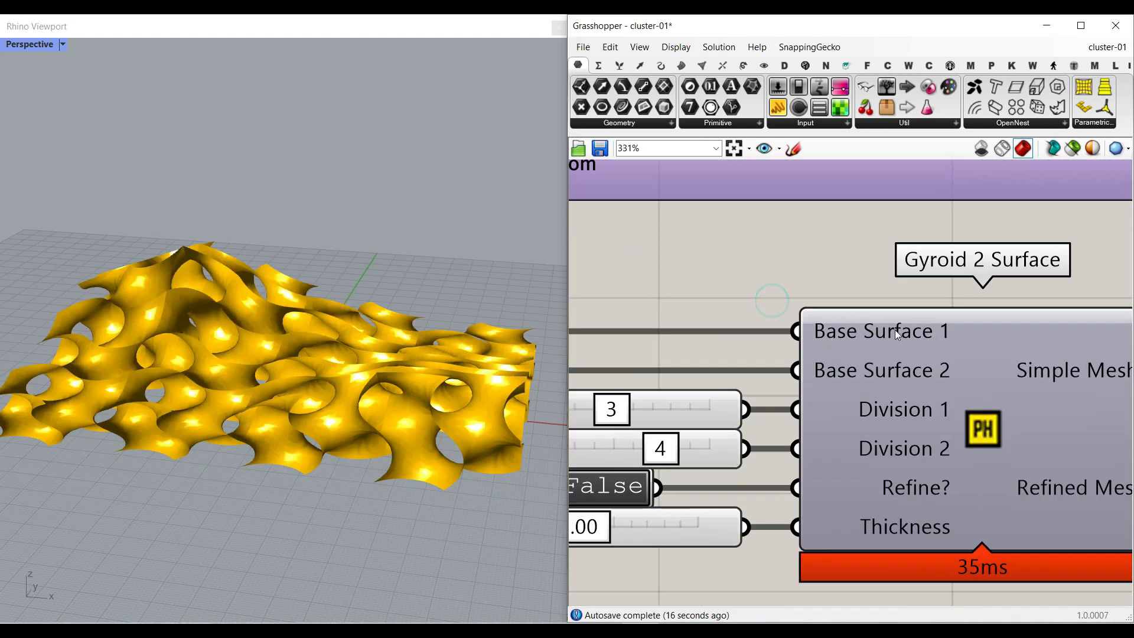
mouse_move(867, 377)
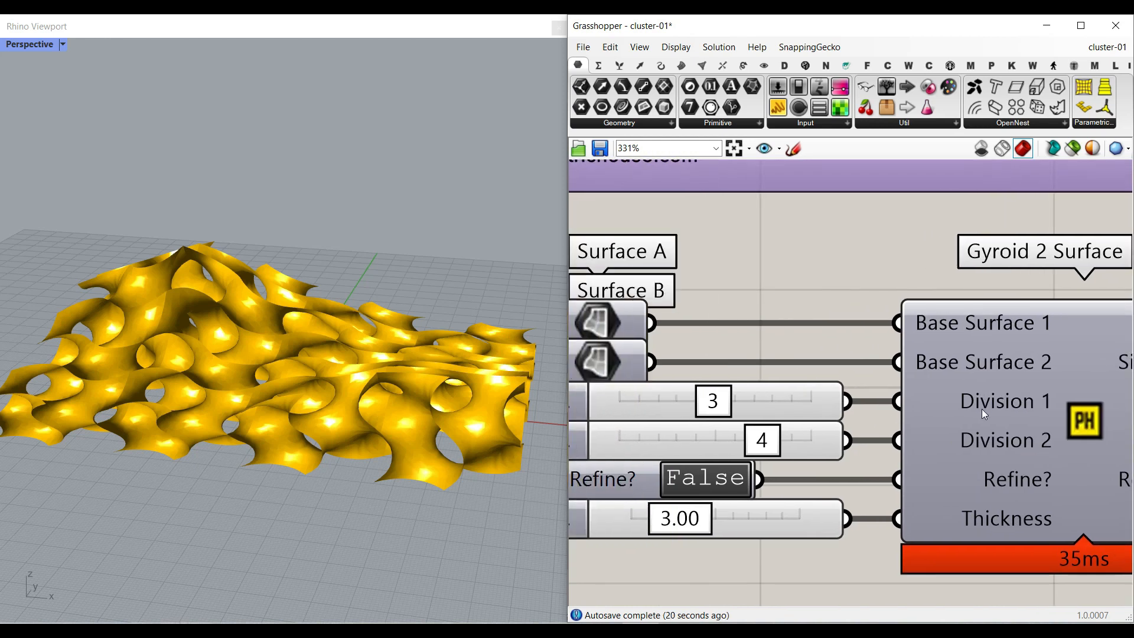
Step: Set the Division sliders to 3 and 5, briefly trying 4 for Division 1
left_click_drag(712, 400, 763, 400)
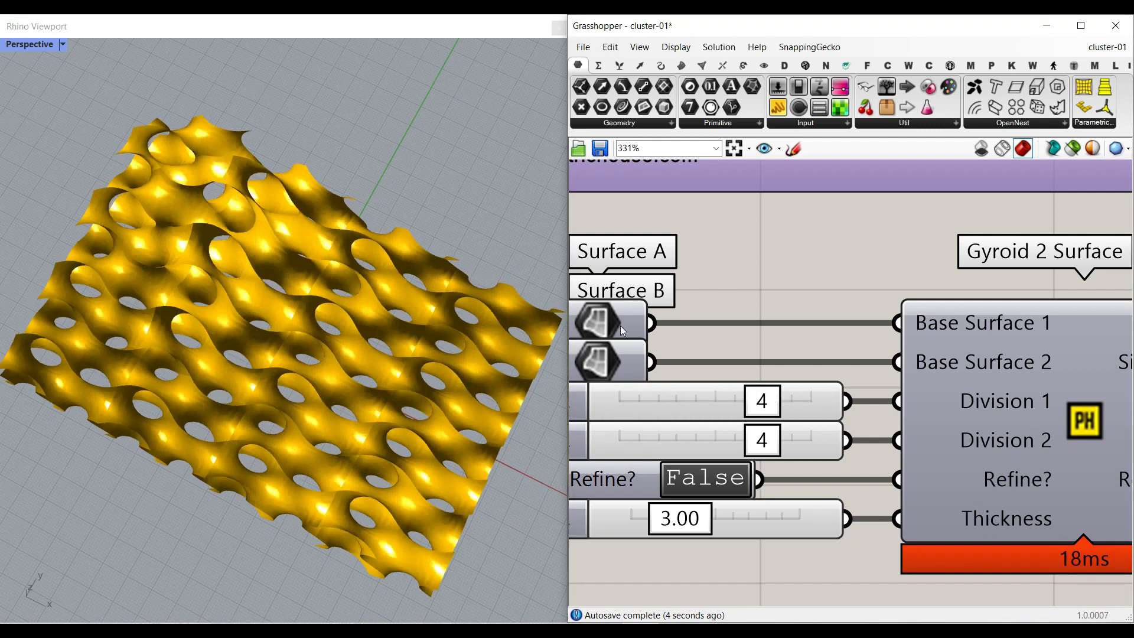
left_click_drag(761, 401, 664, 401)
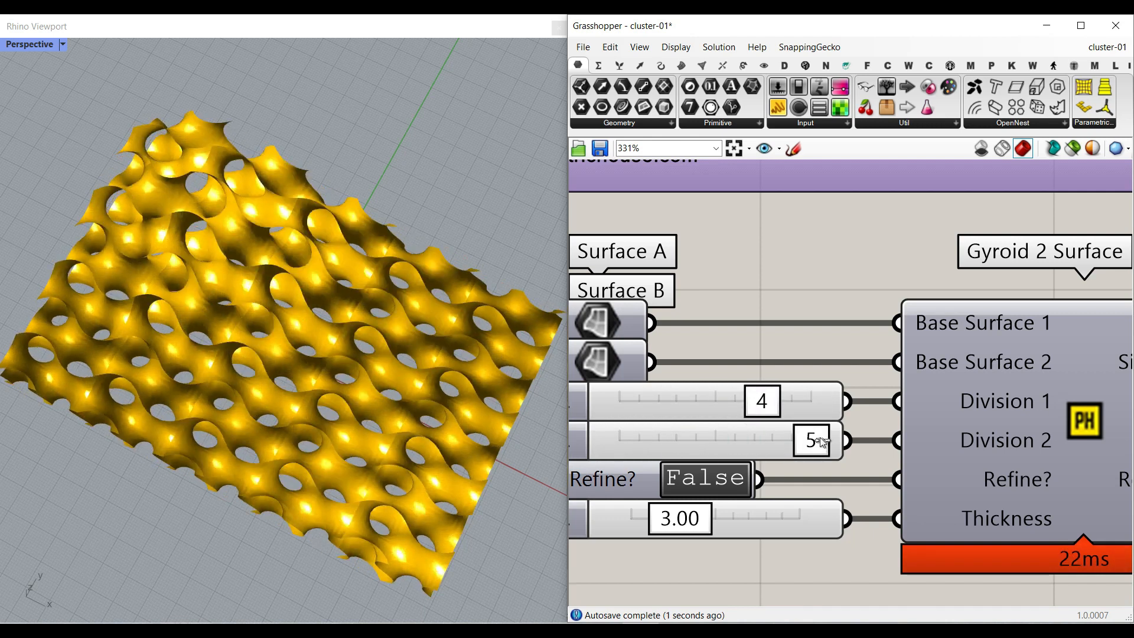
left_click_drag(761, 401, 712, 400)
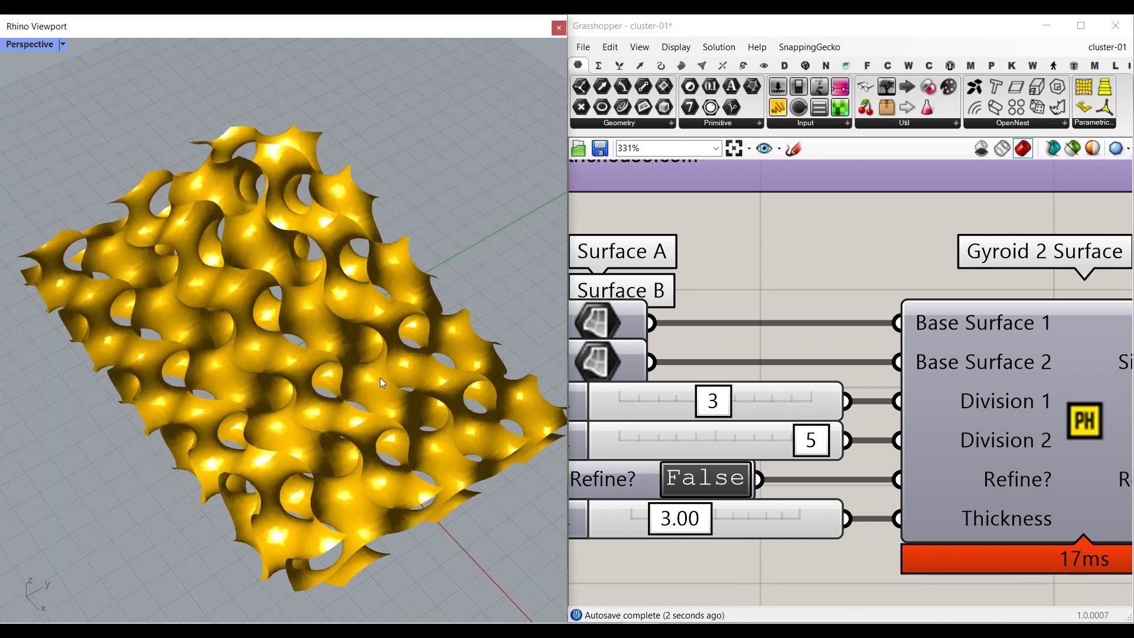
scroll("down", 3)
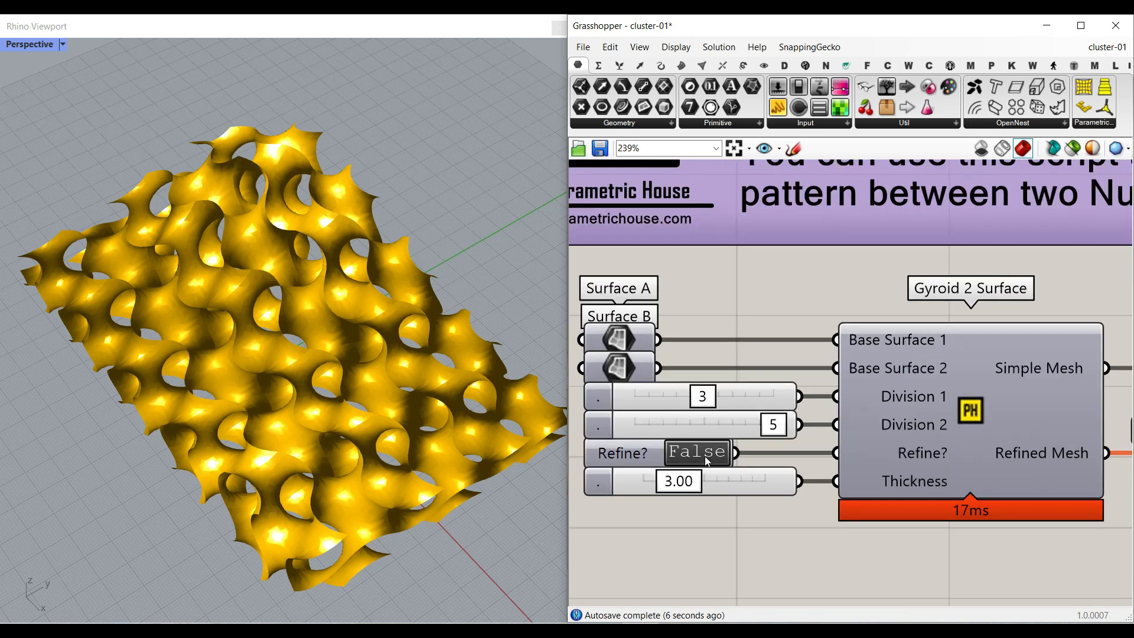
mouse_move(665, 552)
type("tog")
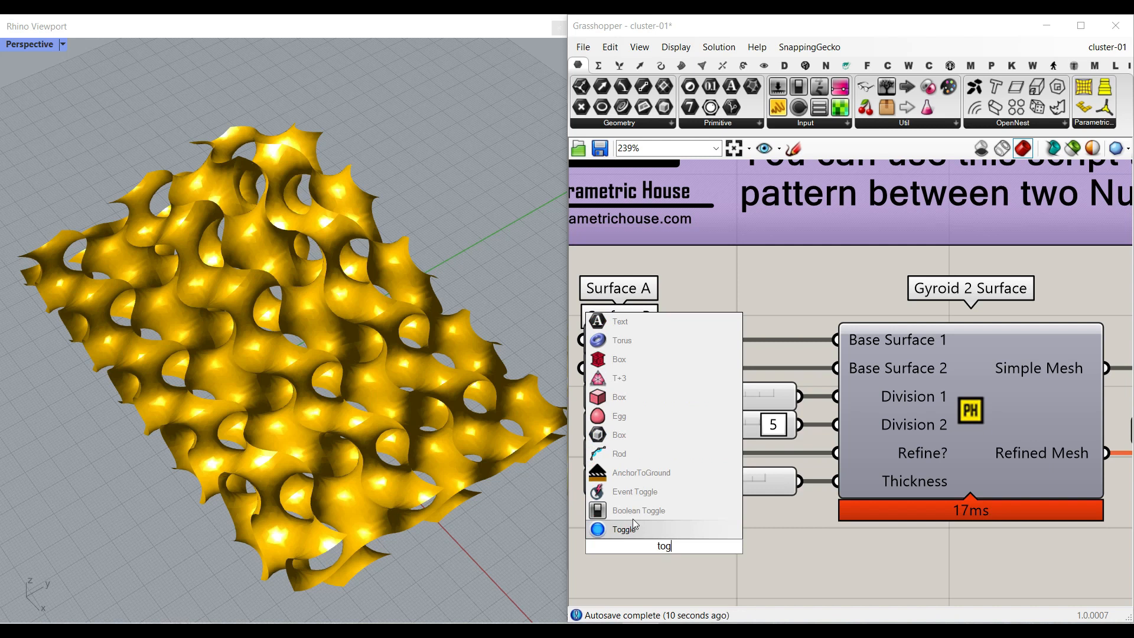
left_click(623, 529)
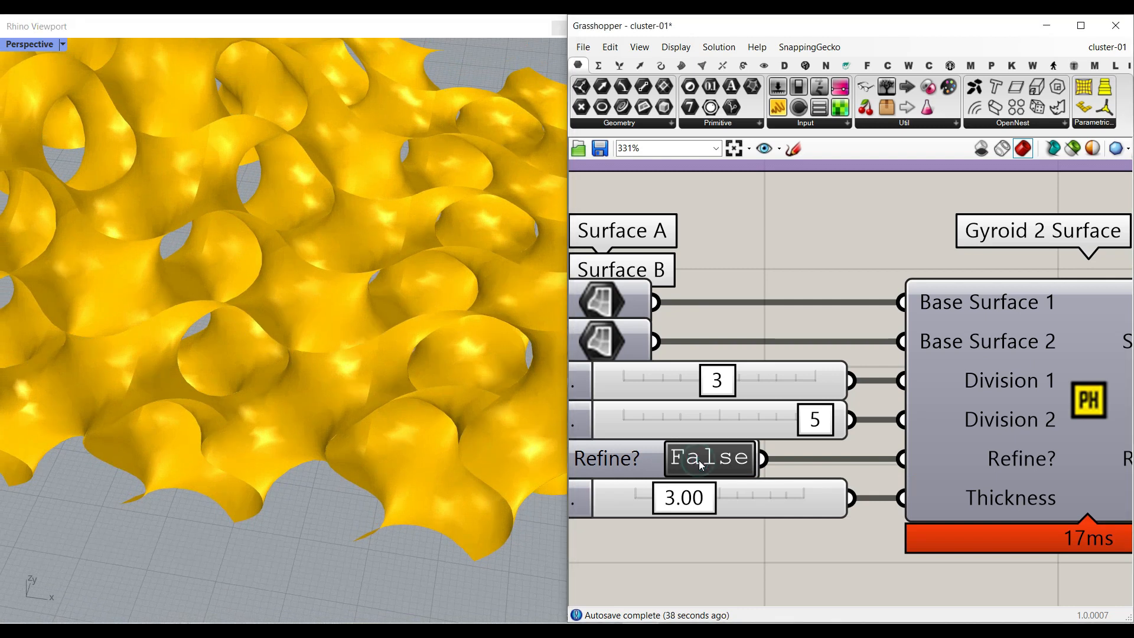
mouse_move(612, 507)
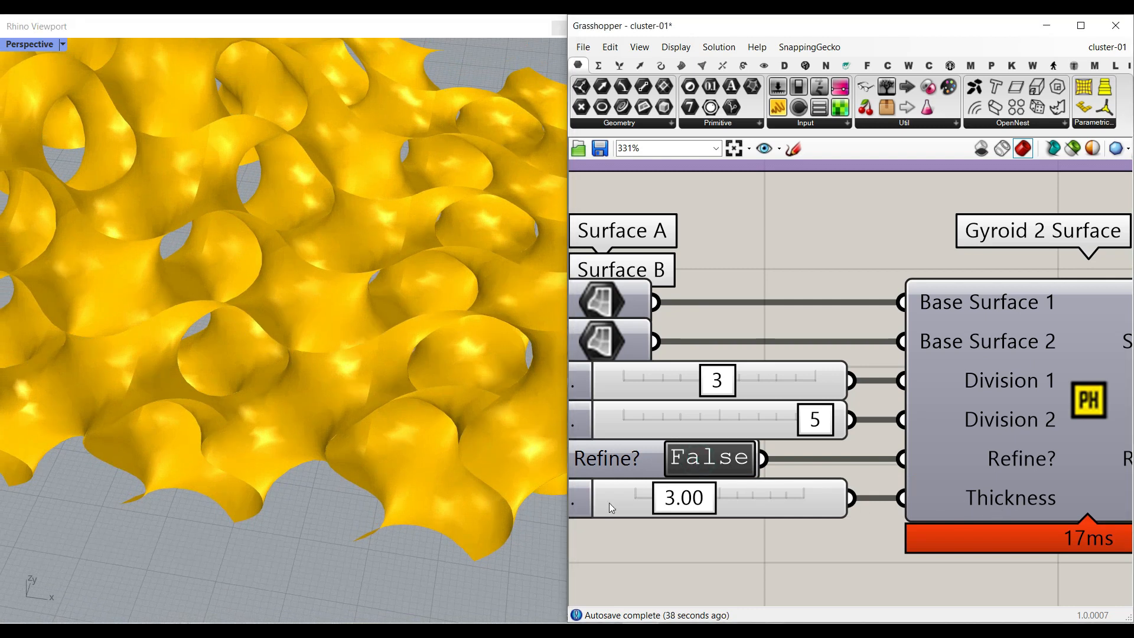
left_click(710, 457)
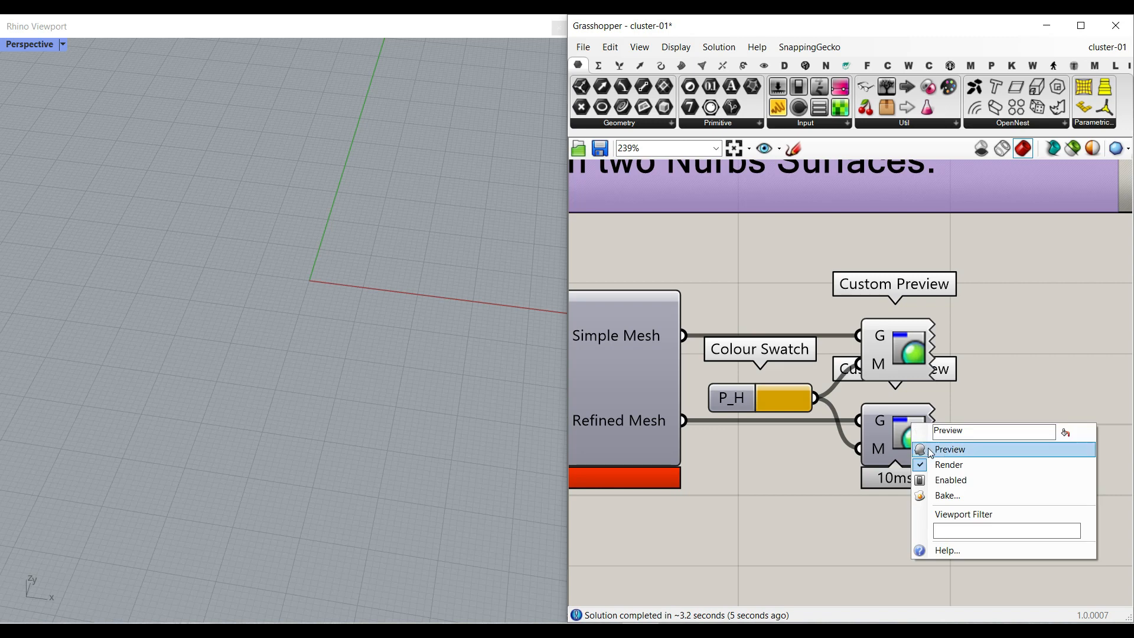
Step: Cancel the Attributes dialog and switch the Perspective viewport to a shaded display mode
left_click(949, 449)
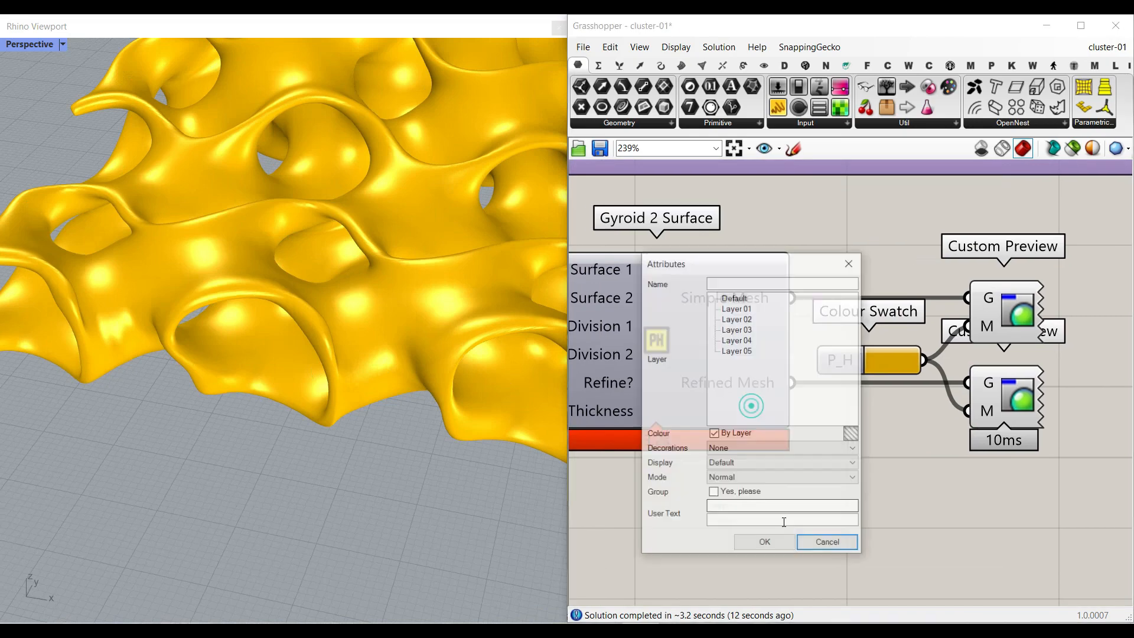
left_click(827, 542)
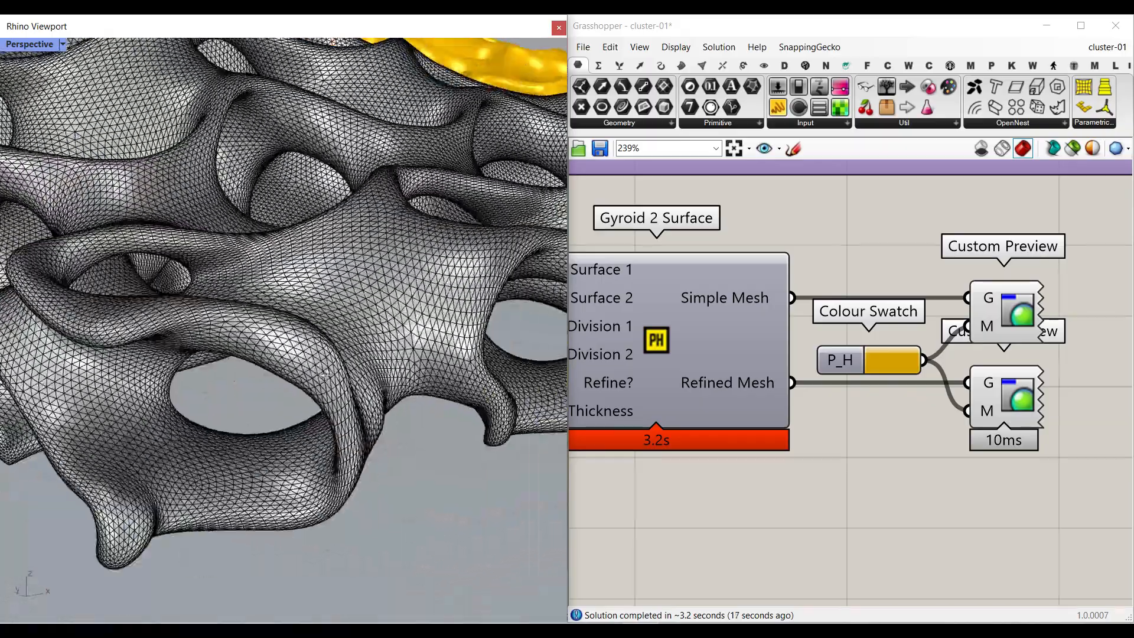
left_click(30, 44)
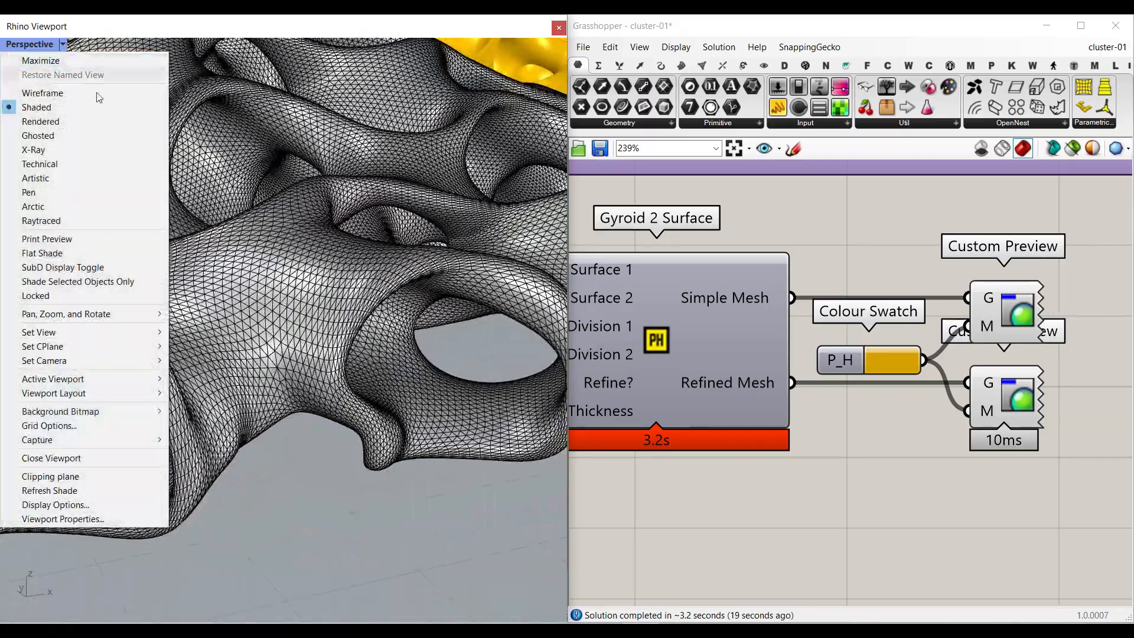
left_click(41, 121)
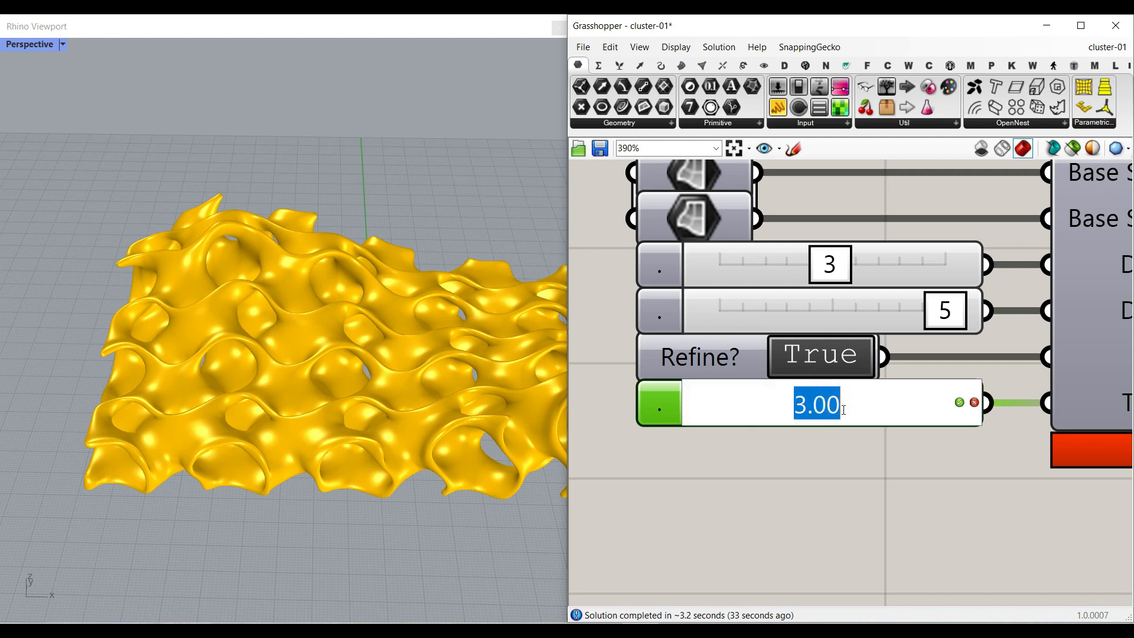
Step: Set Thickness to 5.00, Refine? to False, and divisions down to 2 and 3
type("5.00")
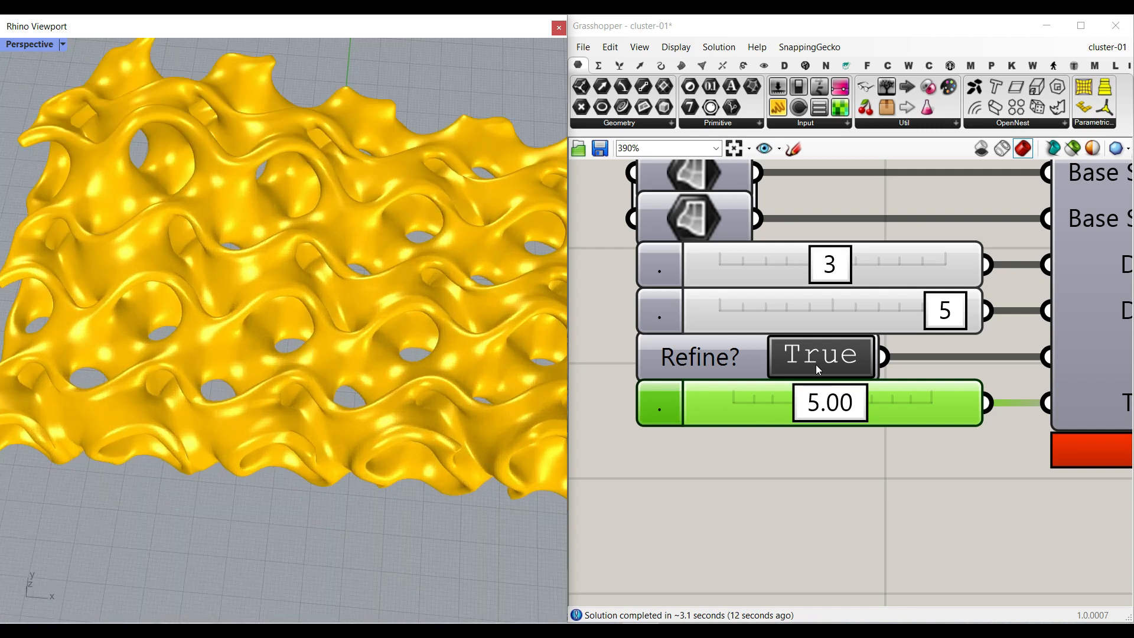
left_click(819, 355)
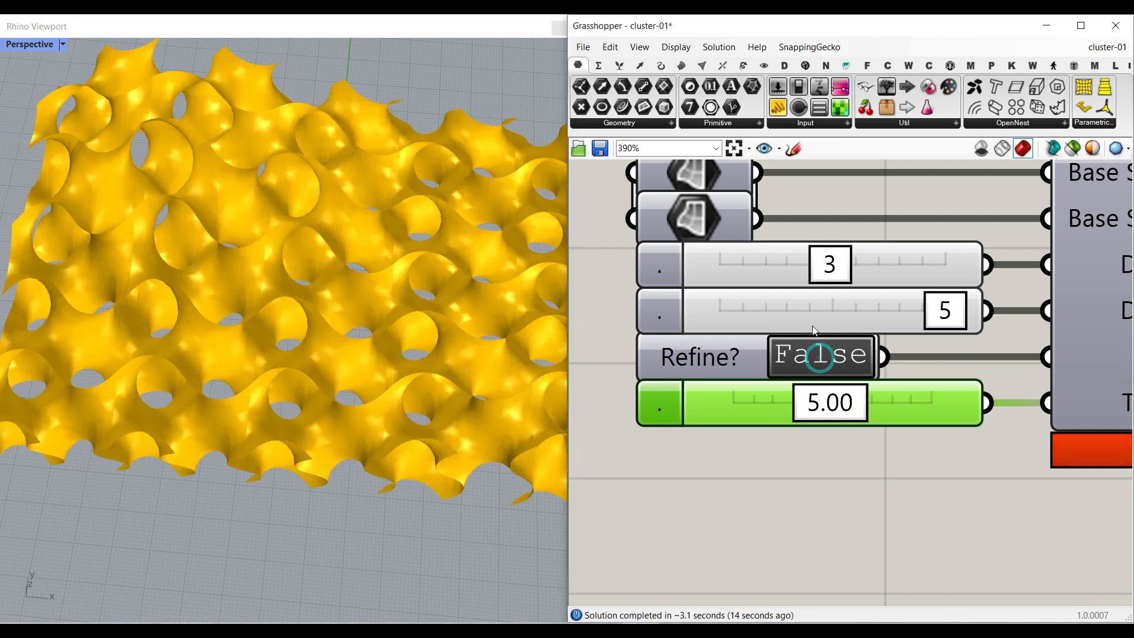
left_click_drag(850, 264, 777, 264)
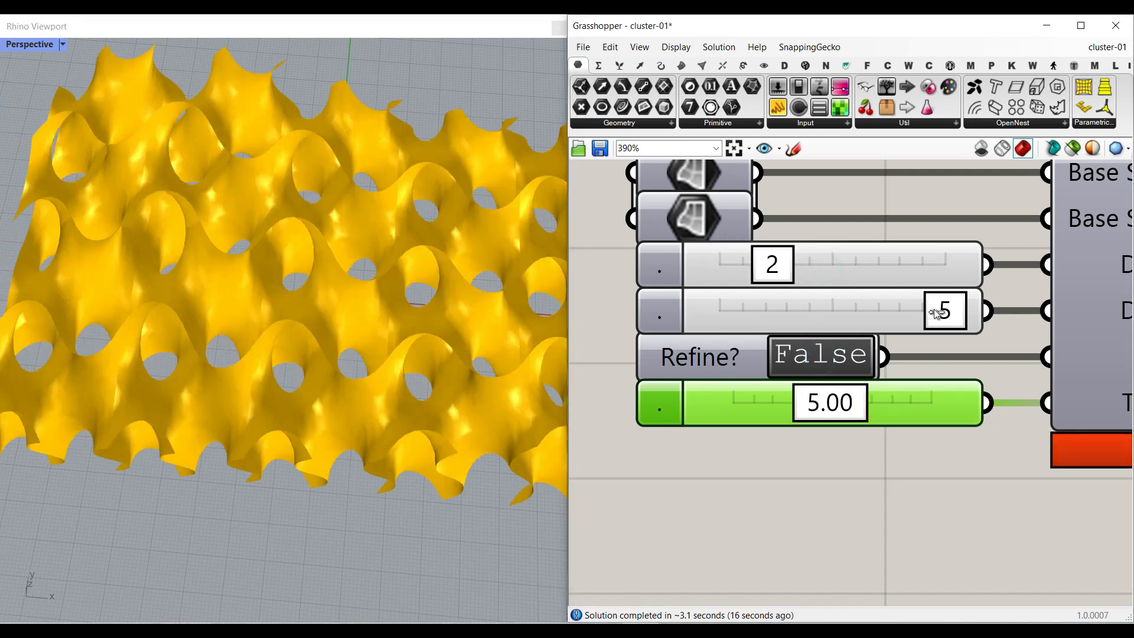
left_click_drag(944, 311, 829, 311)
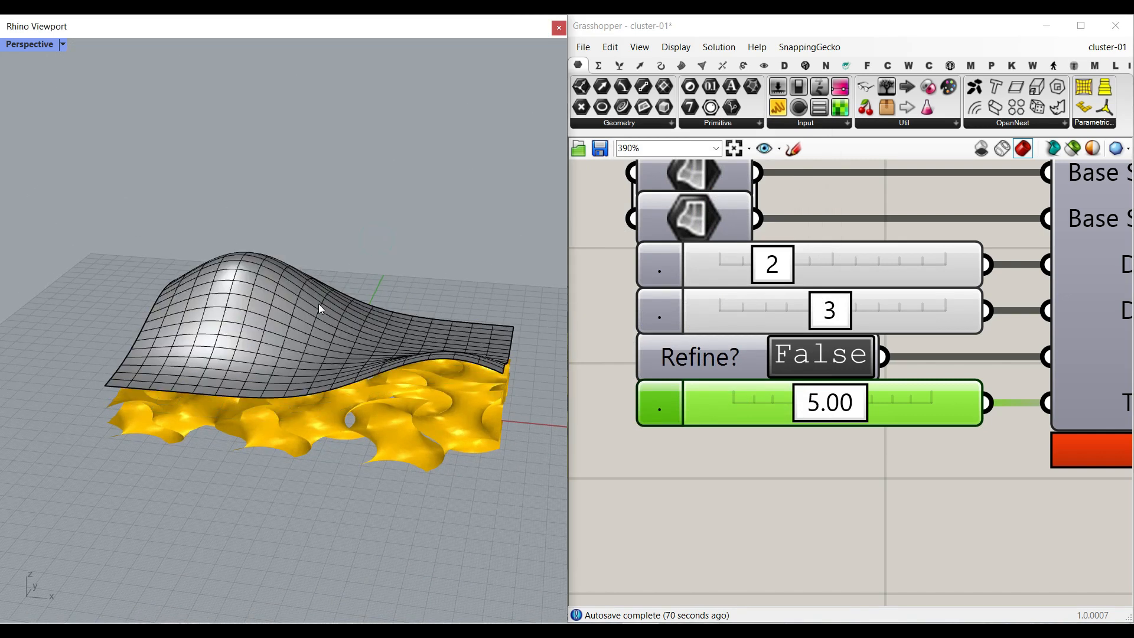
Step: Assign the wavy Rhino surface to Base Surface using Set one Surface
left_click(289, 325)
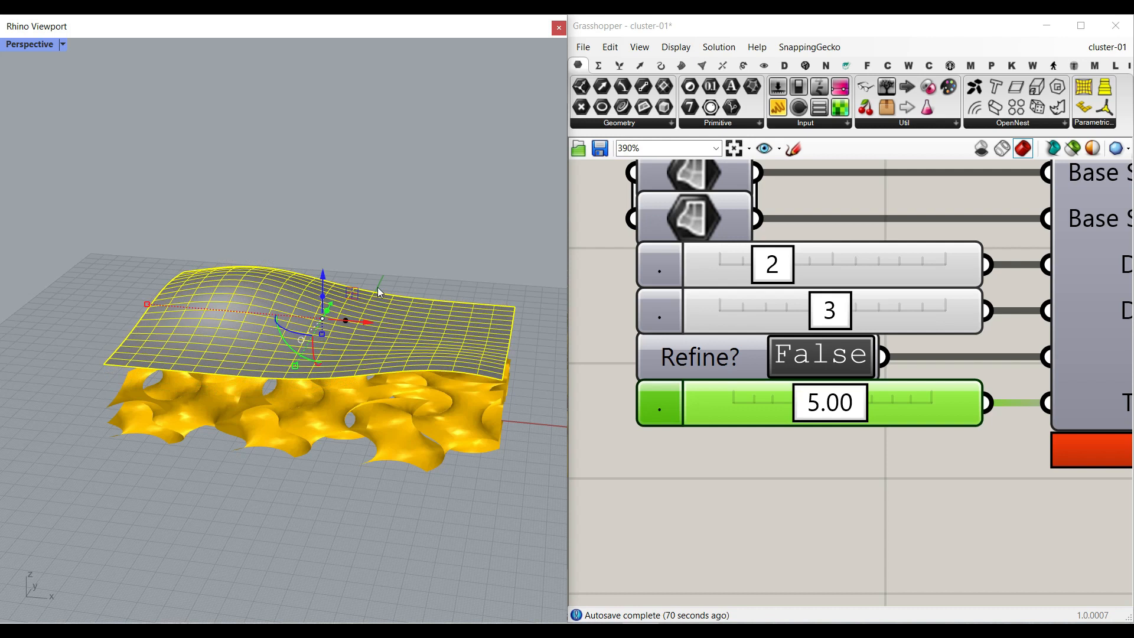
right_click(692, 216)
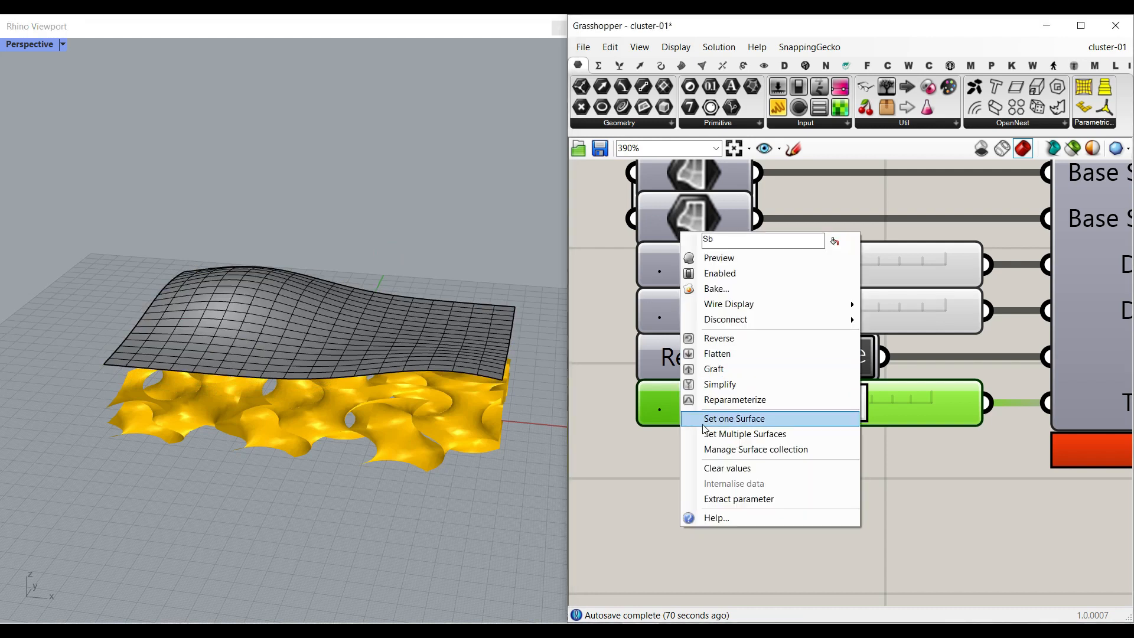
left_click(733, 418)
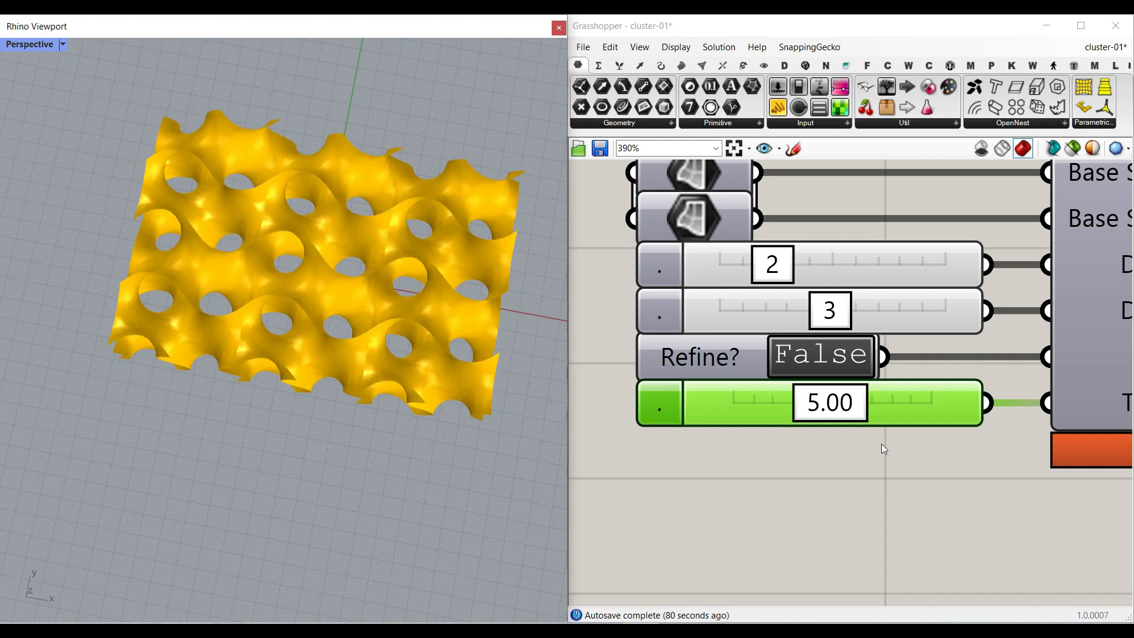
left_click(819, 354)
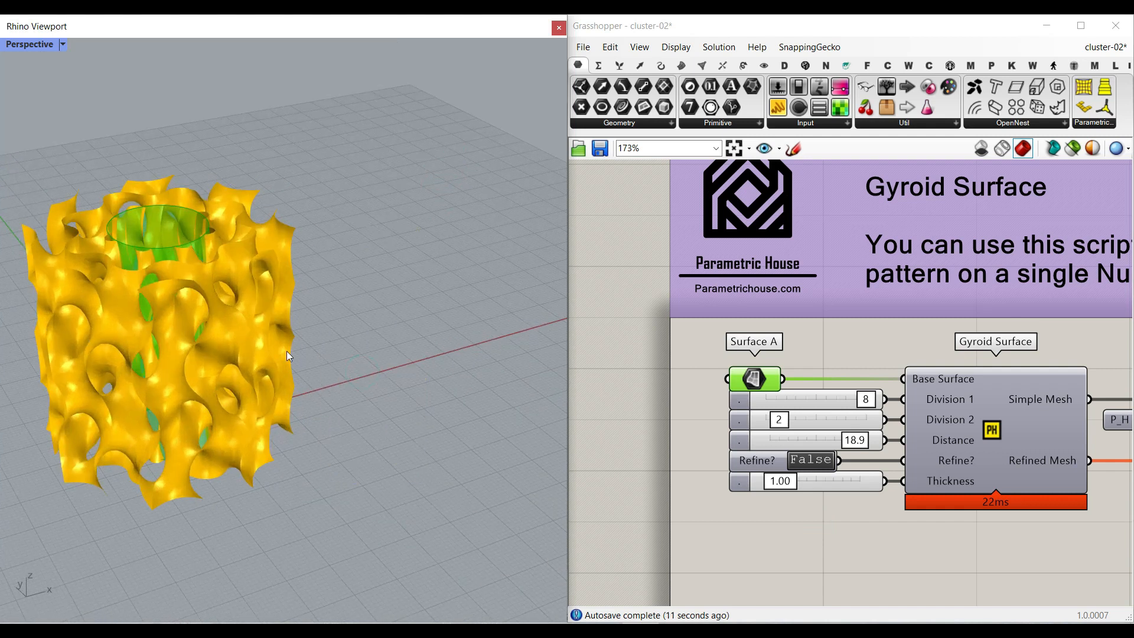
Step: Widen the Division 1 slider range, set divisions to 14 and 3, and lower Distance
left_click_drag(287, 355, 325, 311)
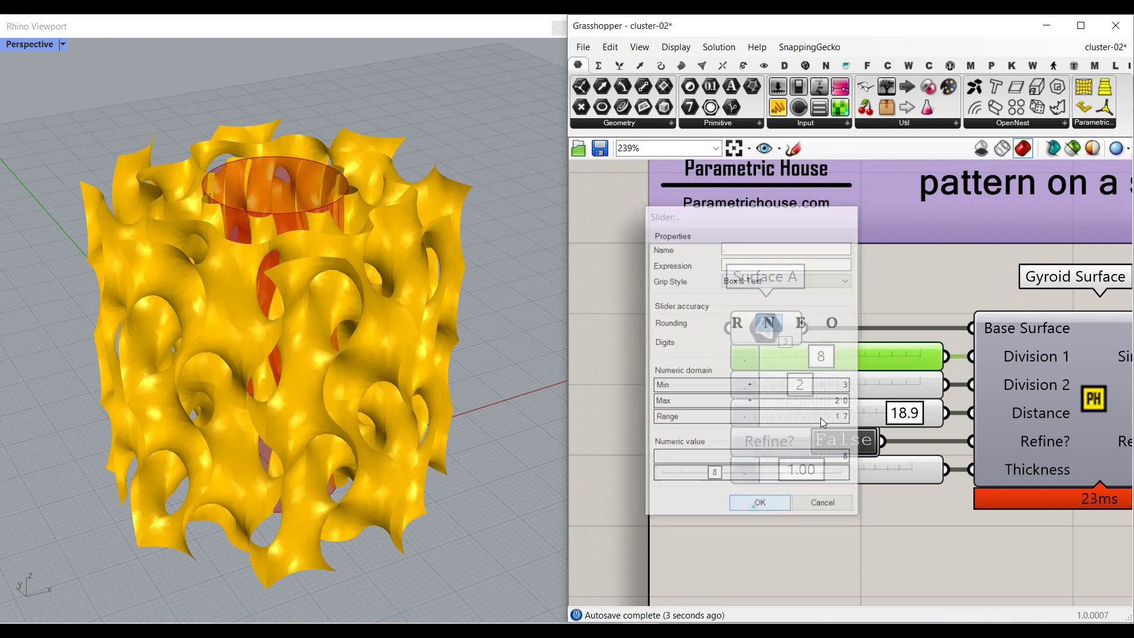
left_click(758, 502)
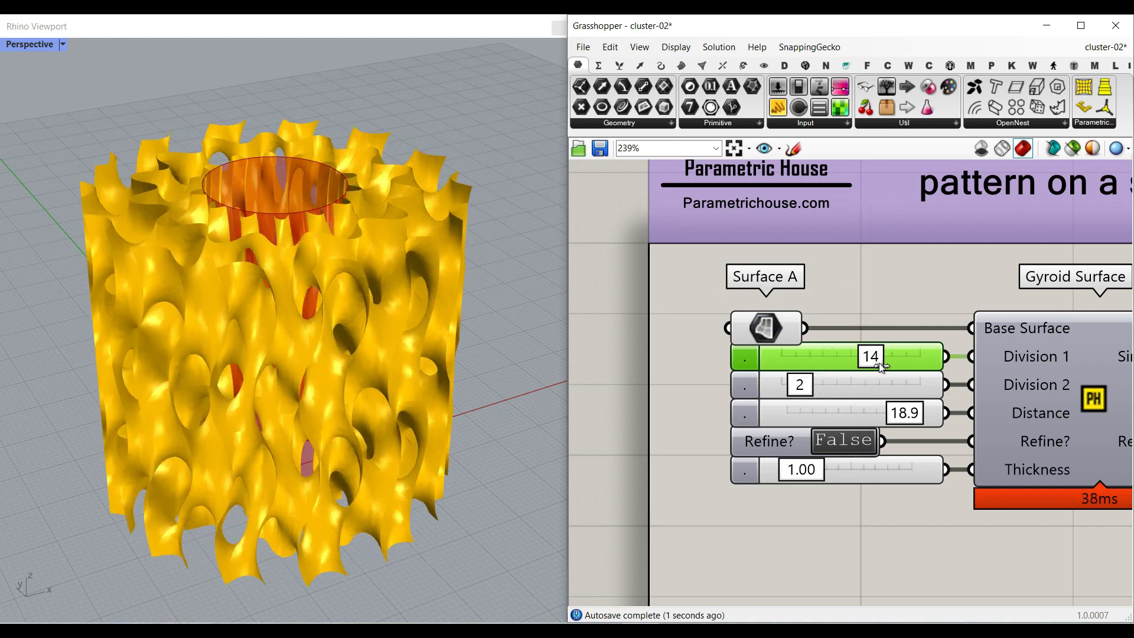
left_click_drag(795, 384, 821, 383)
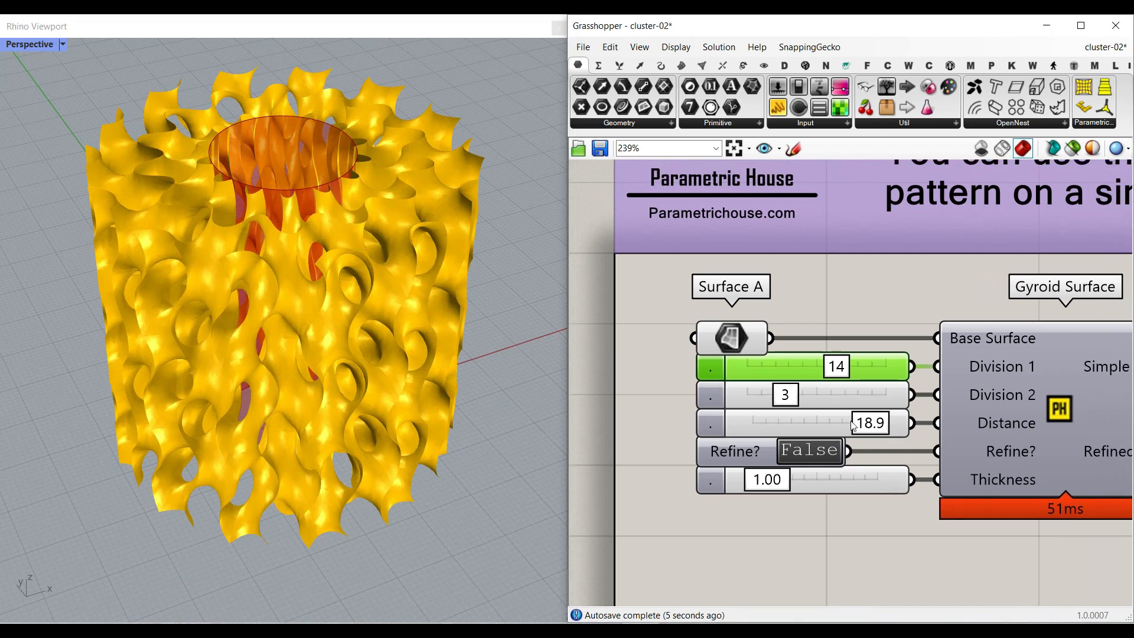
left_click_drag(867, 423, 803, 422)
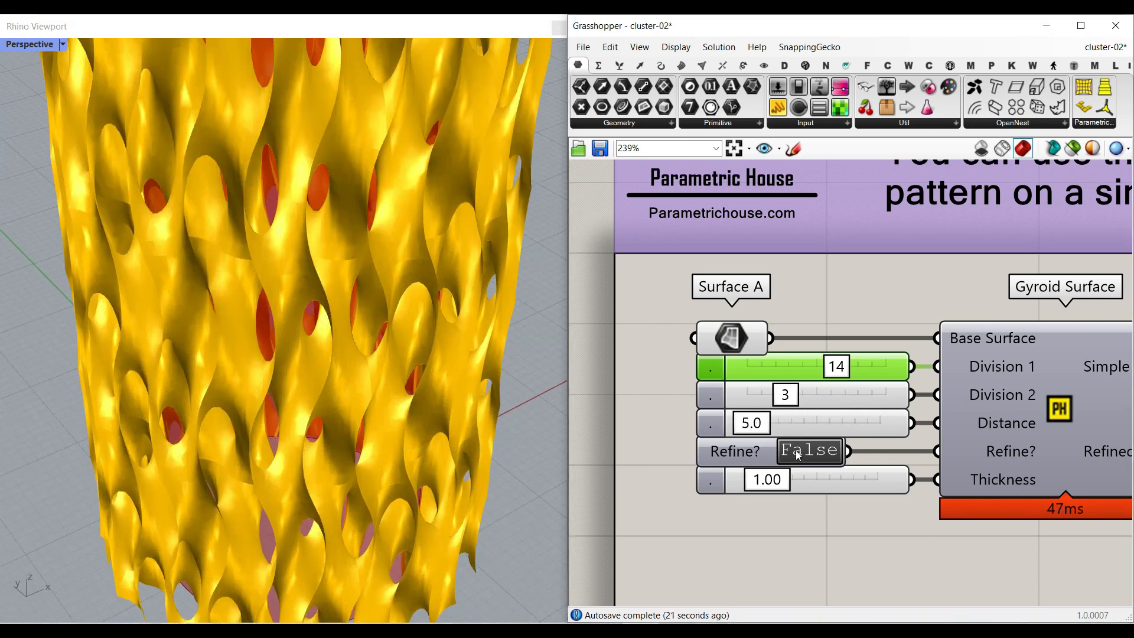
mouse_move(875, 499)
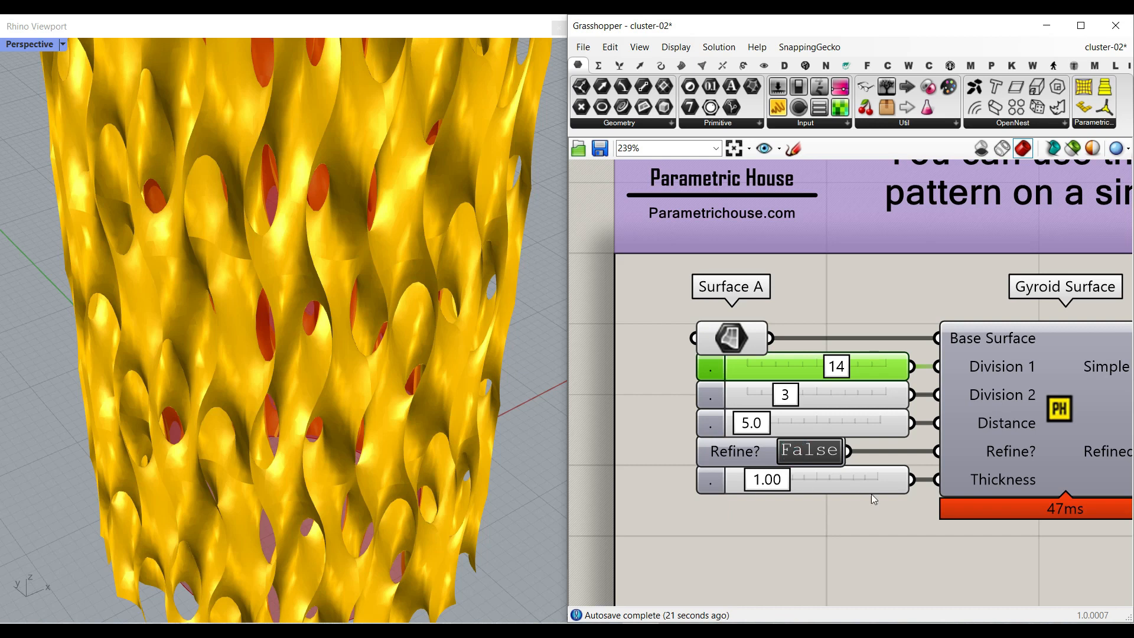
mouse_move(812, 499)
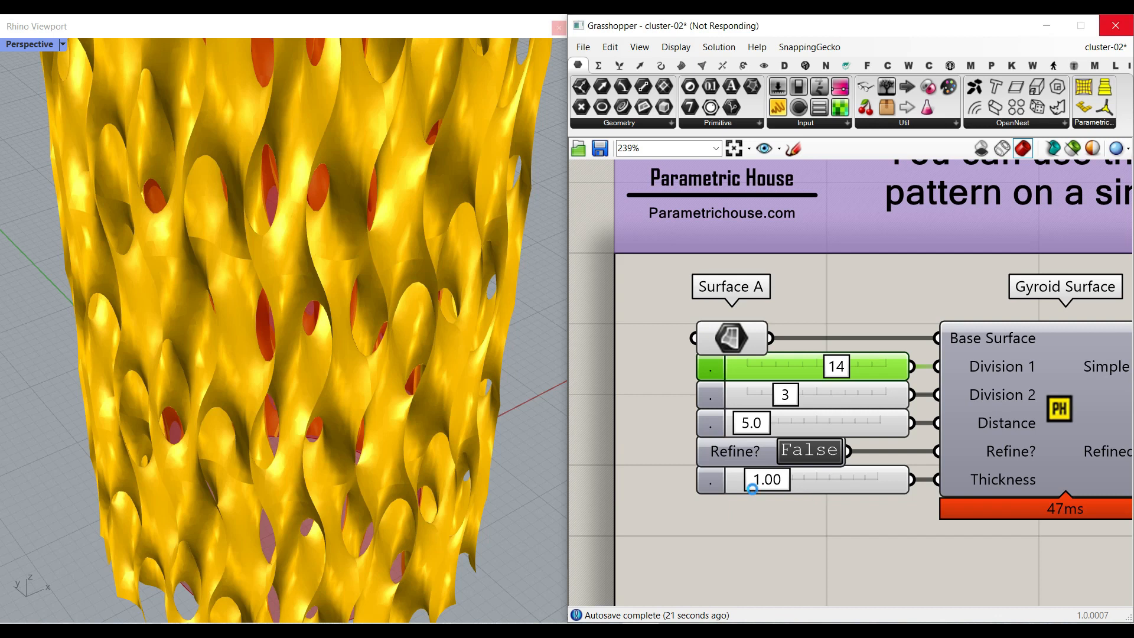
Step: Adjust the cylinder gyroid's Thickness slider
left_click(809, 450)
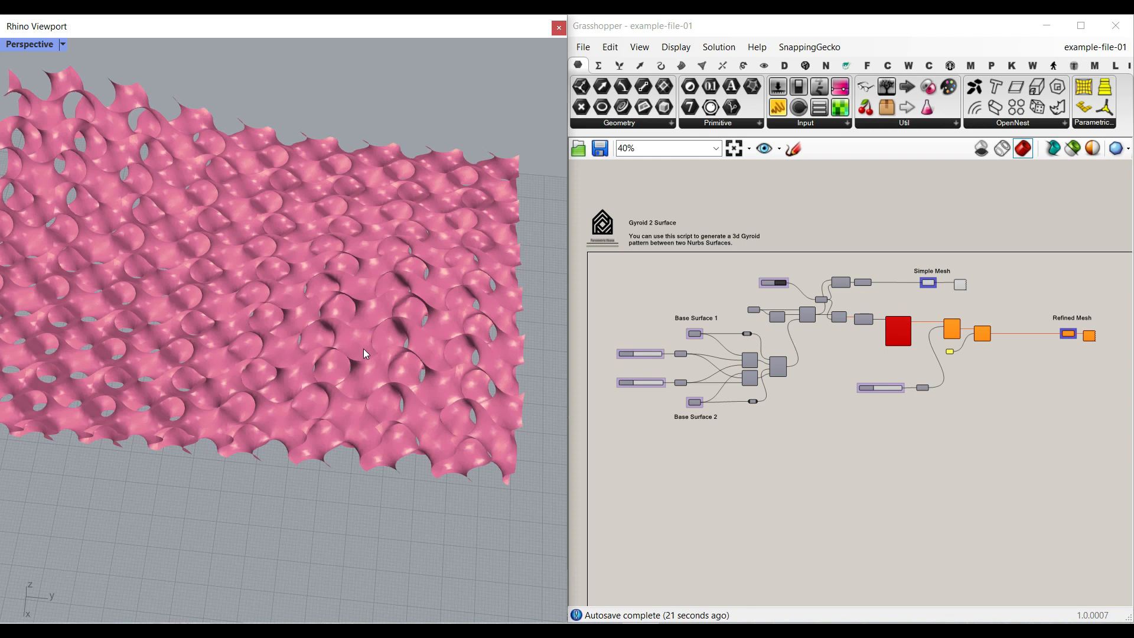
mouse_move(335, 346)
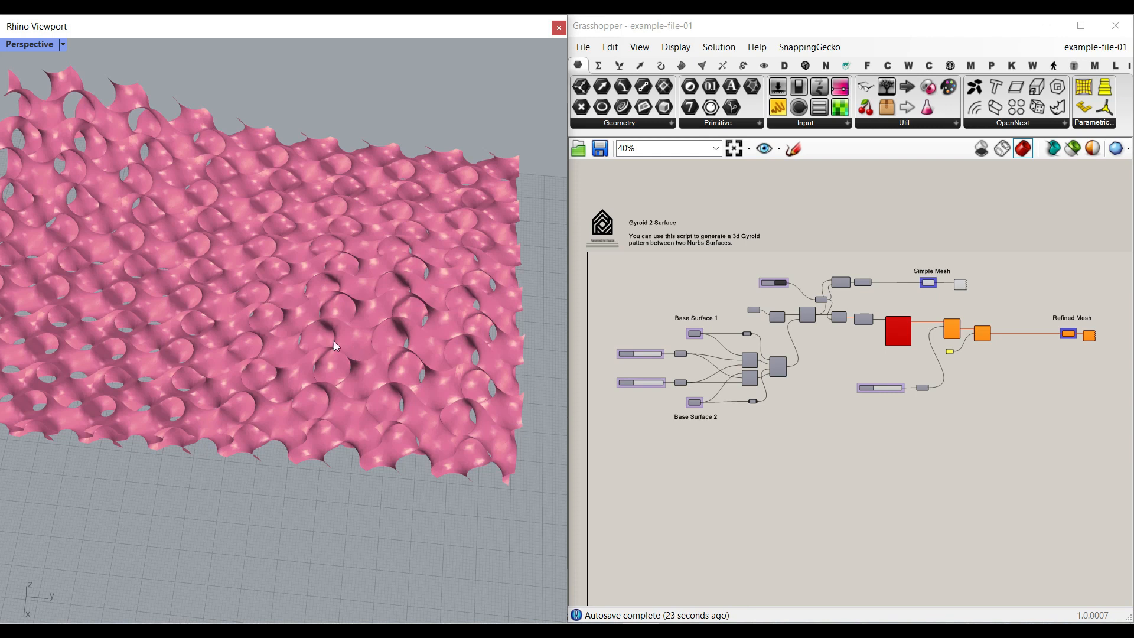